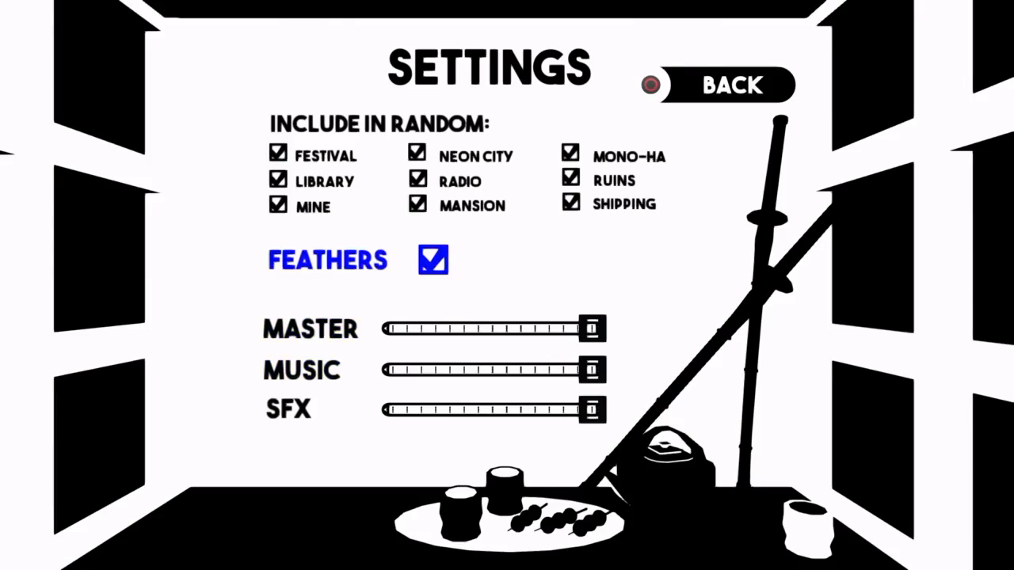
Step: Leave Settings via Back and start a match on the garden stage with flowers and tall grass
left_click(722, 86)
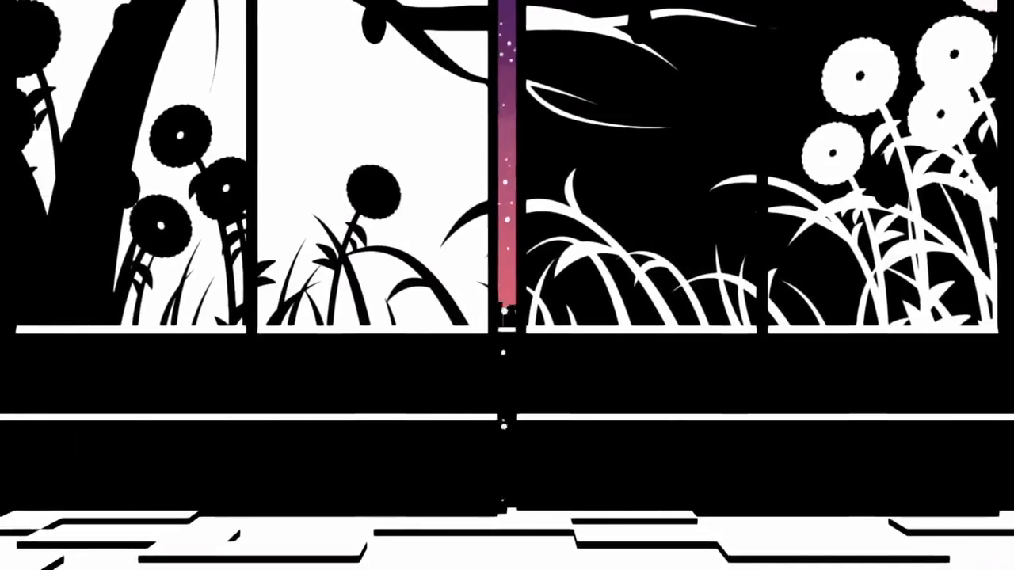